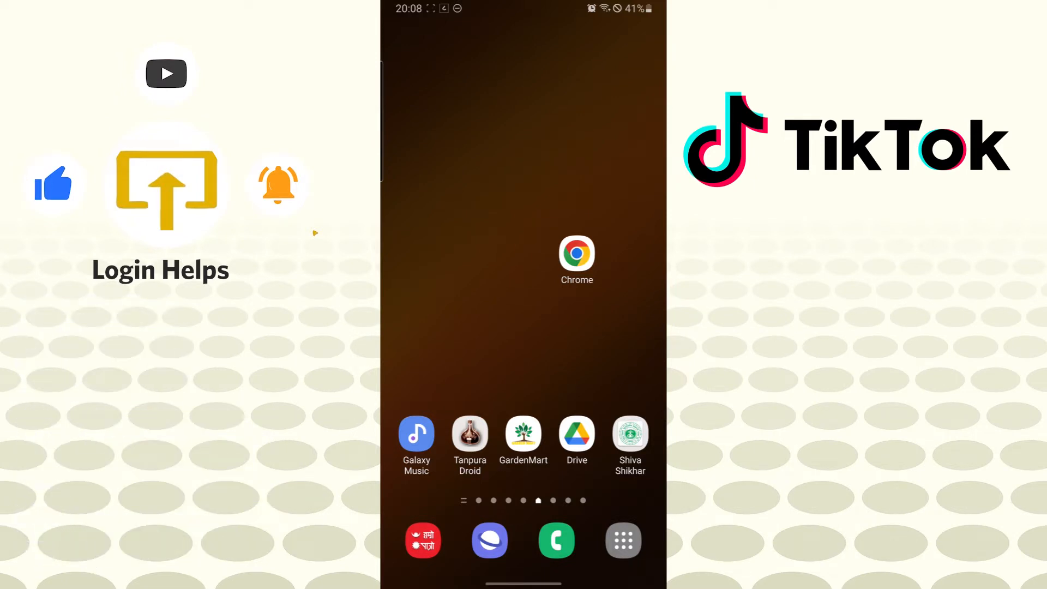
Step: Swipe up from the home screen to reveal all installed apps
click(622, 539)
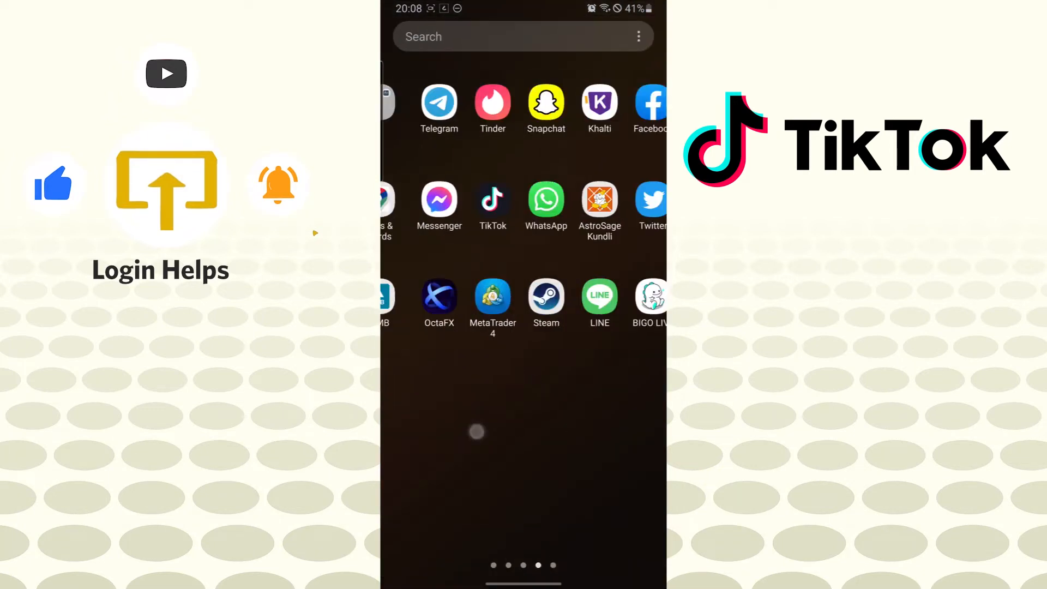
Step: Launch TikTok from the app drawer
click(493, 200)
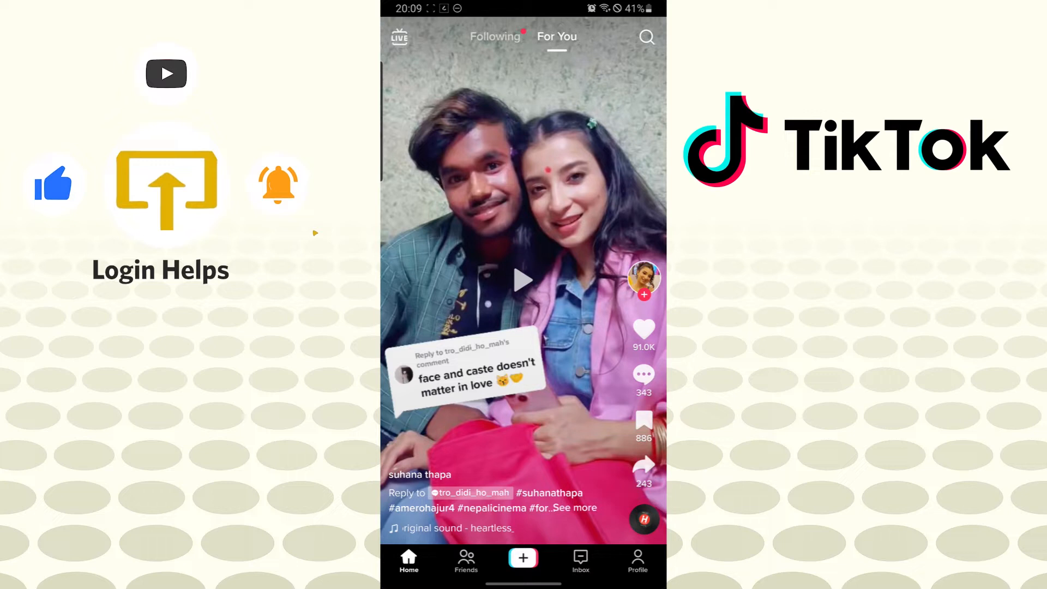
Step: Open the video creation camera and its Add sound library
click(522, 557)
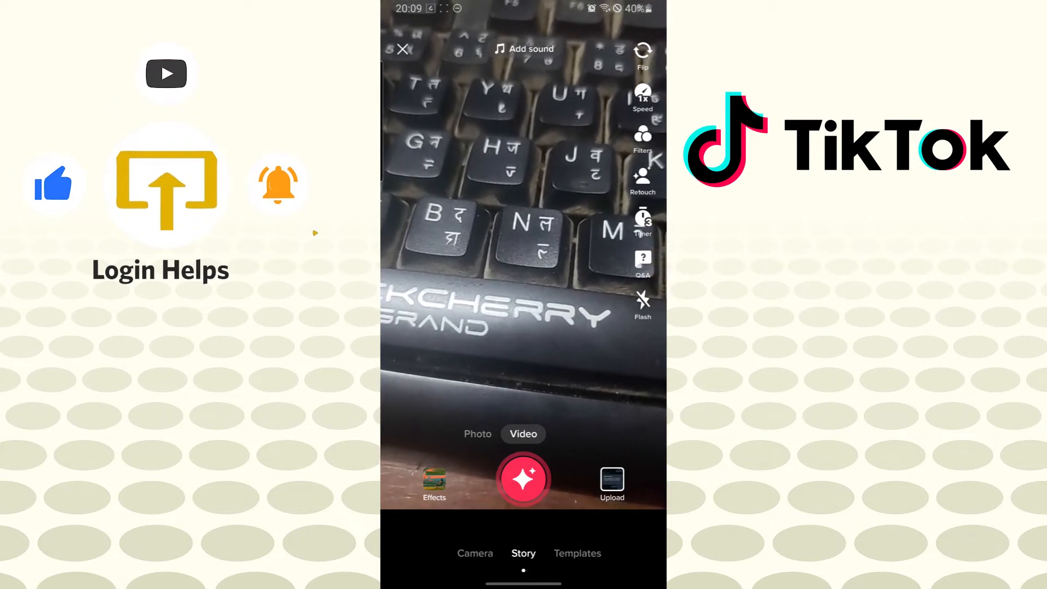
click(523, 48)
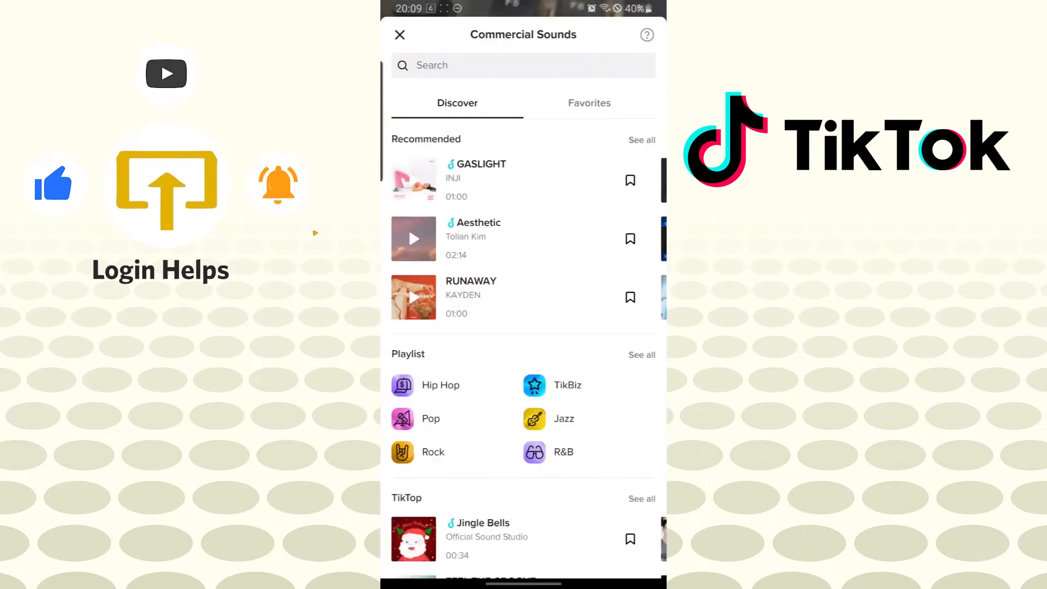
Step: Scroll the Discover list, then activate the sound search field
scroll(down, 3)
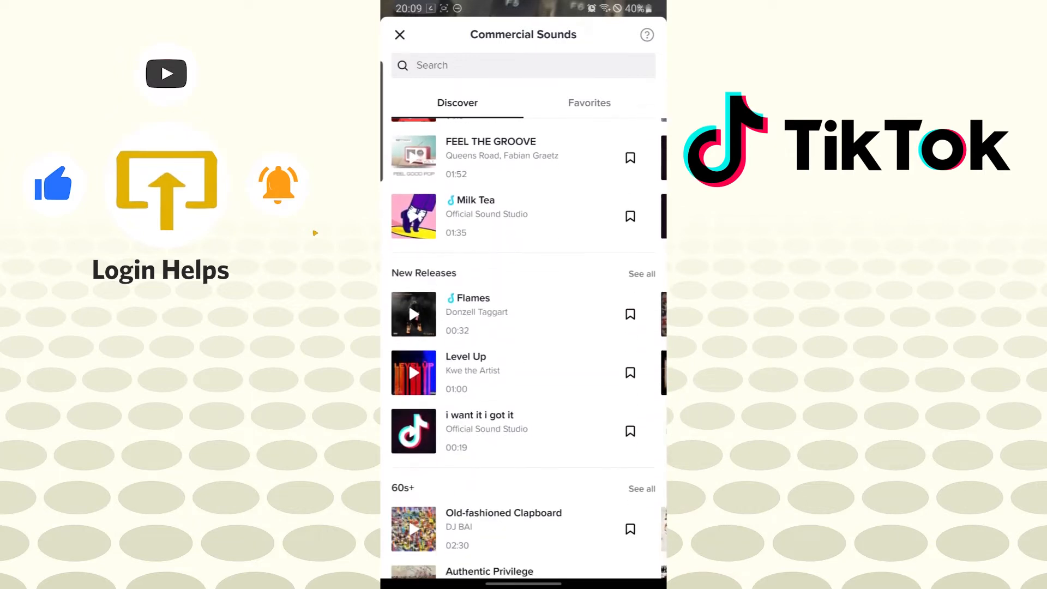
click(500, 65)
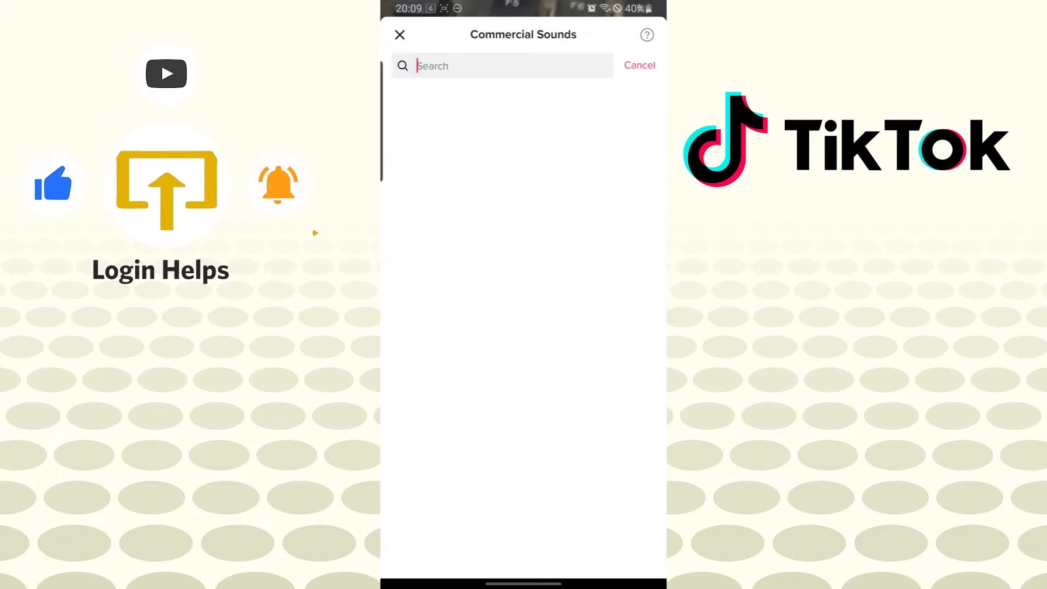
Step: Search the sound library for Bazanji tracks and return to the camera
click(500, 65)
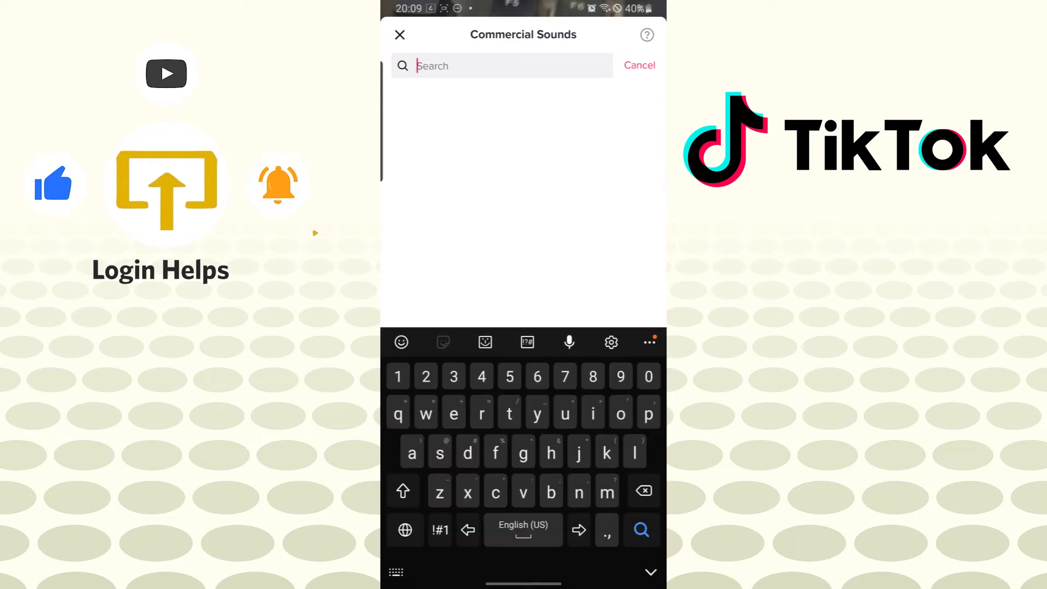
text(baja)
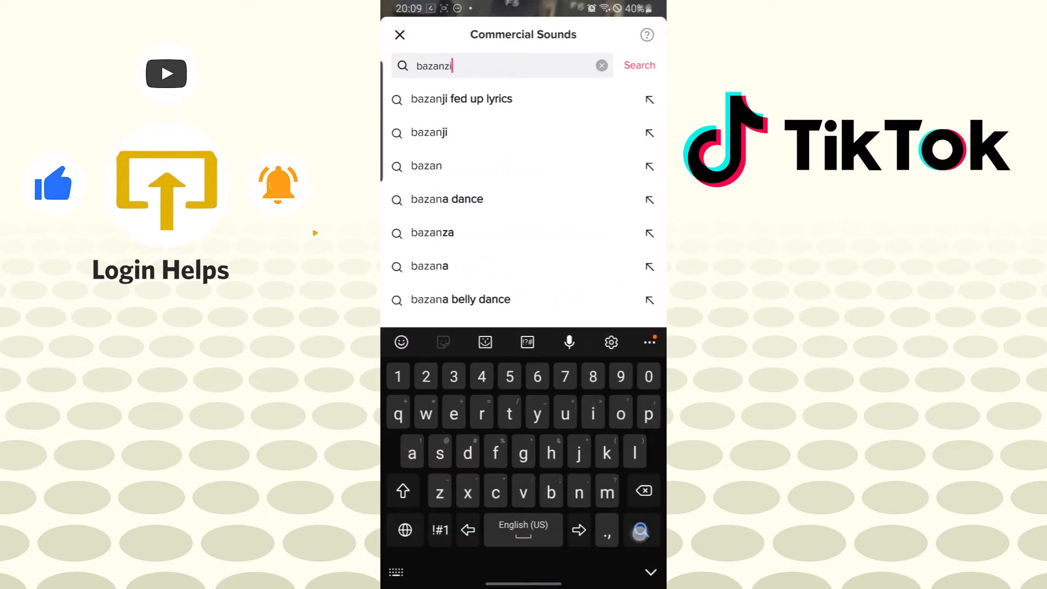
click(638, 65)
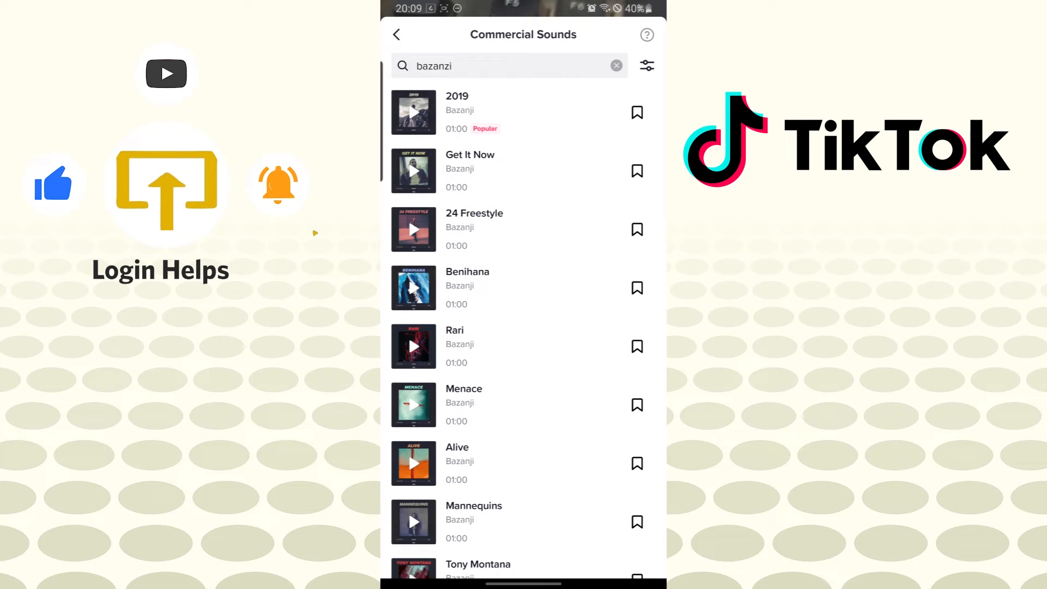
click(414, 112)
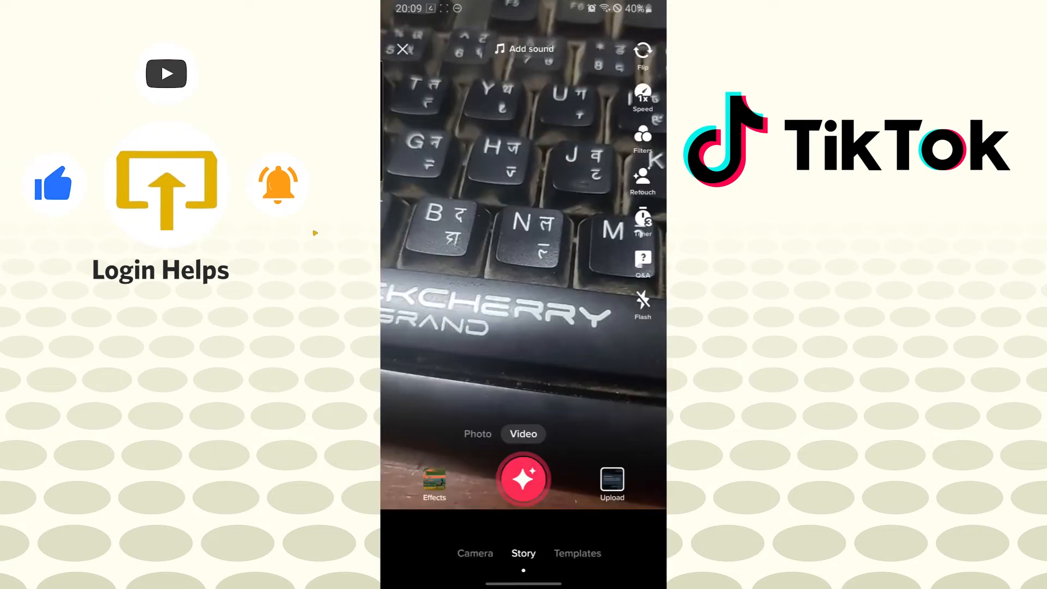
Step: Search 'bazanzi' in the sound library and pick Bazanji's '2019' as the sound
click(523, 48)
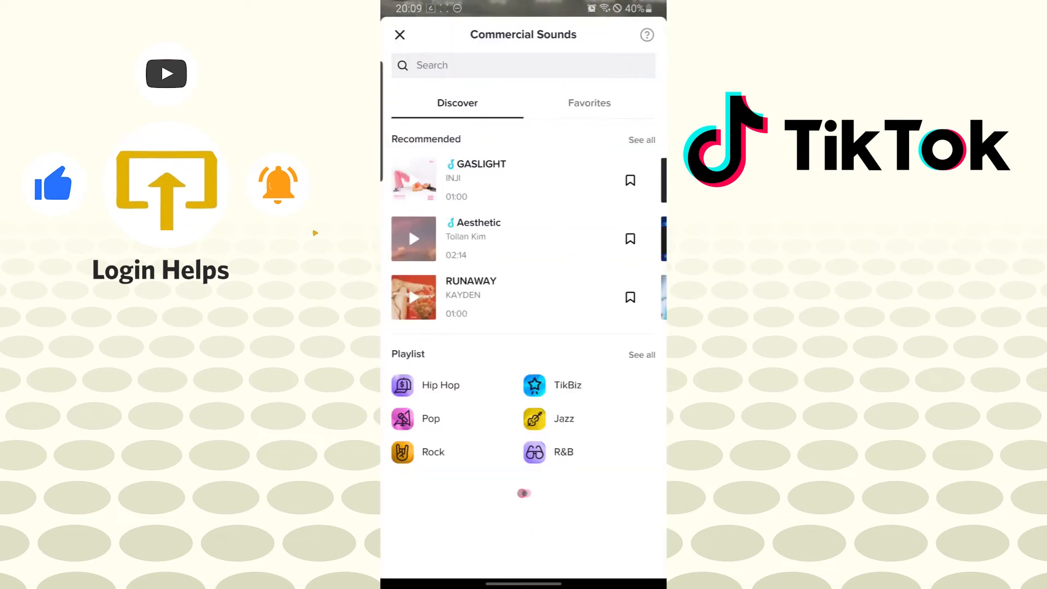
text(bazanzi)
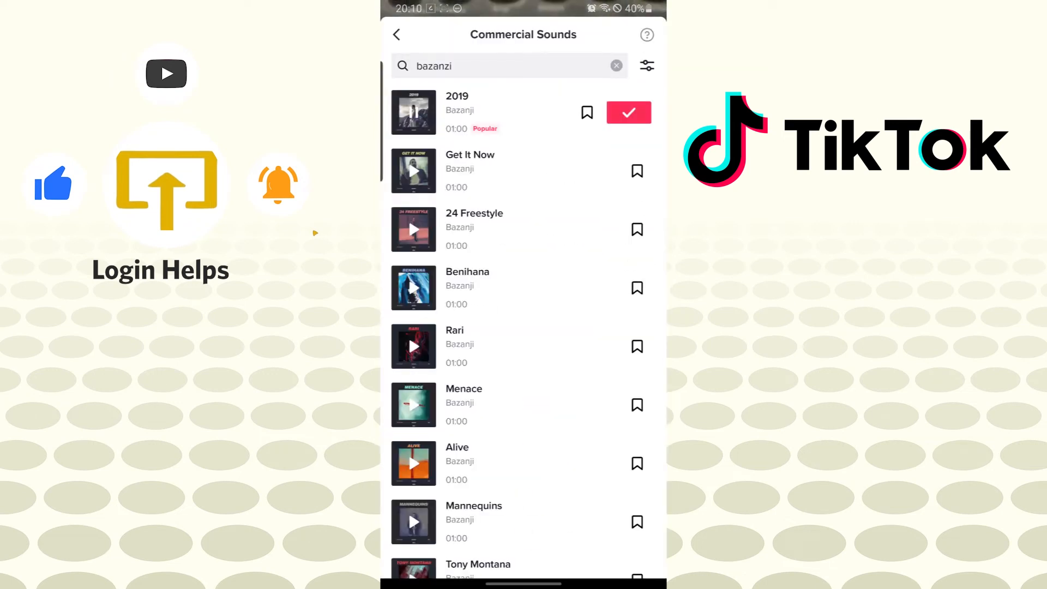
click(627, 113)
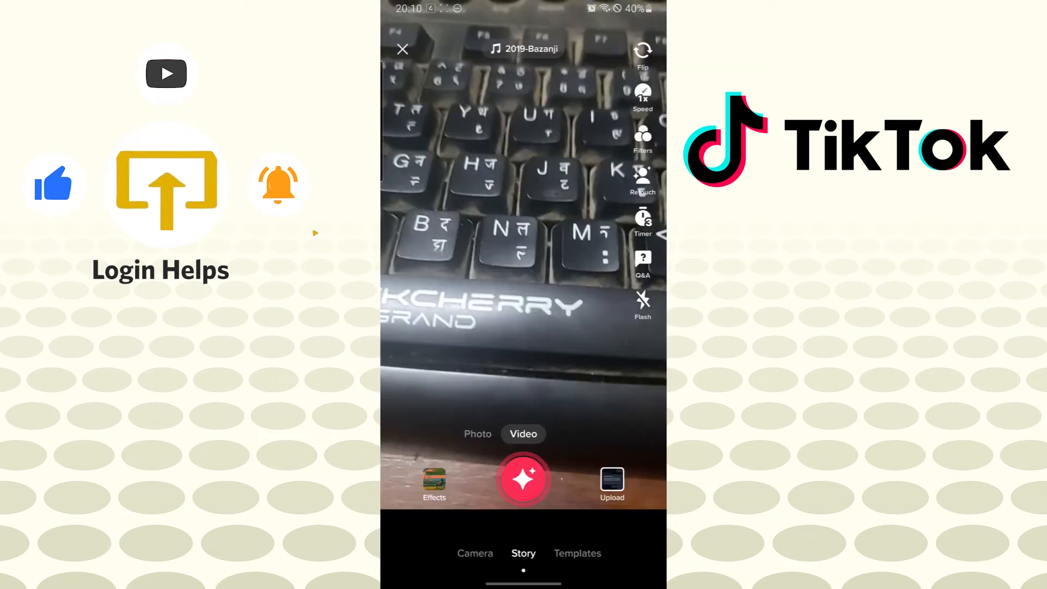